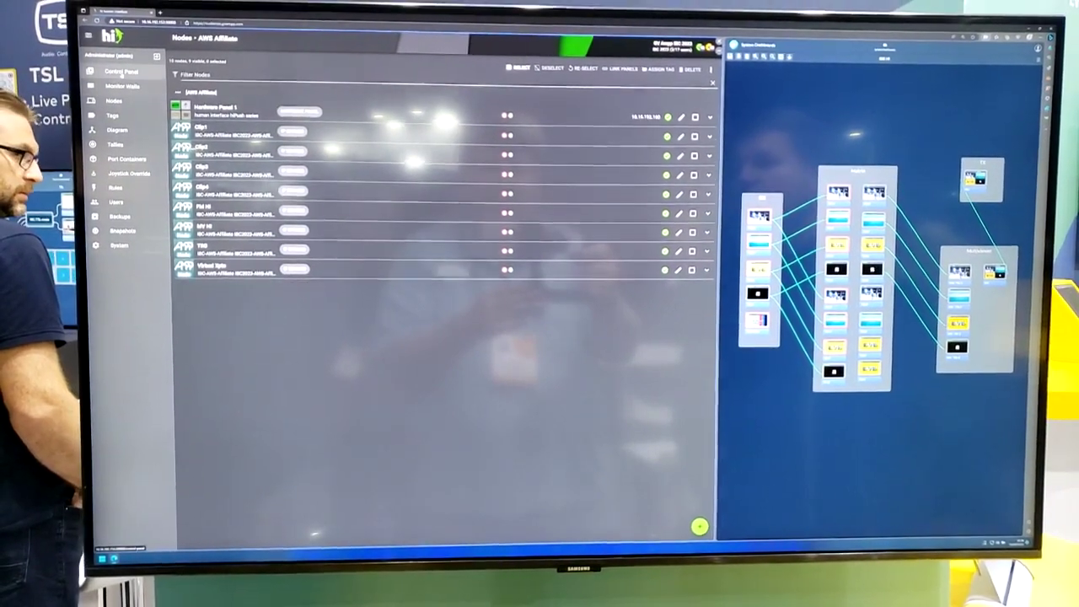
- Show the Control Panel with the node's source and destination routing grids
click(115, 66)
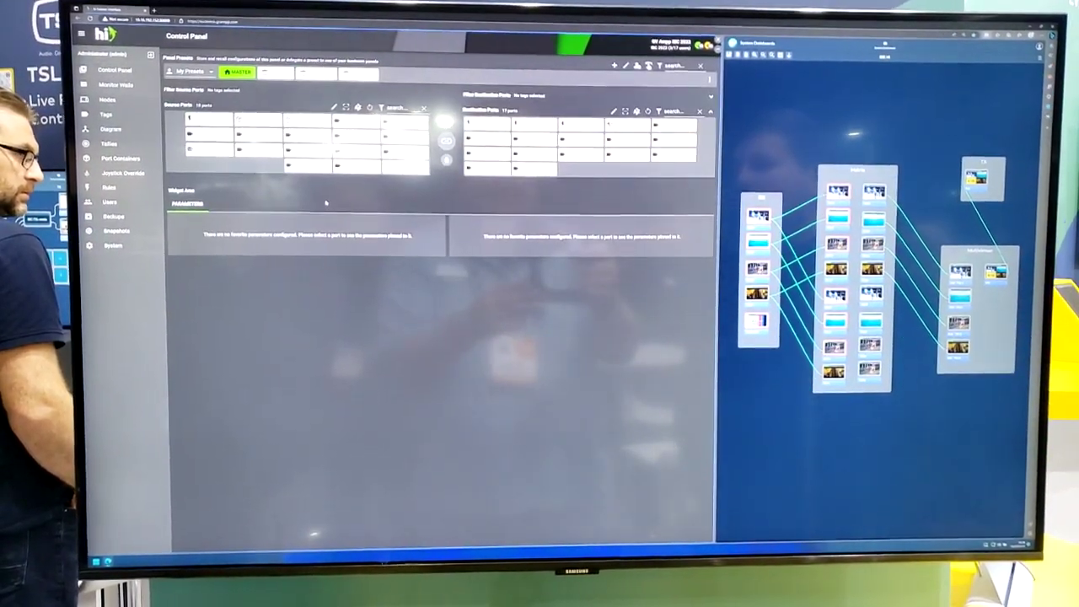